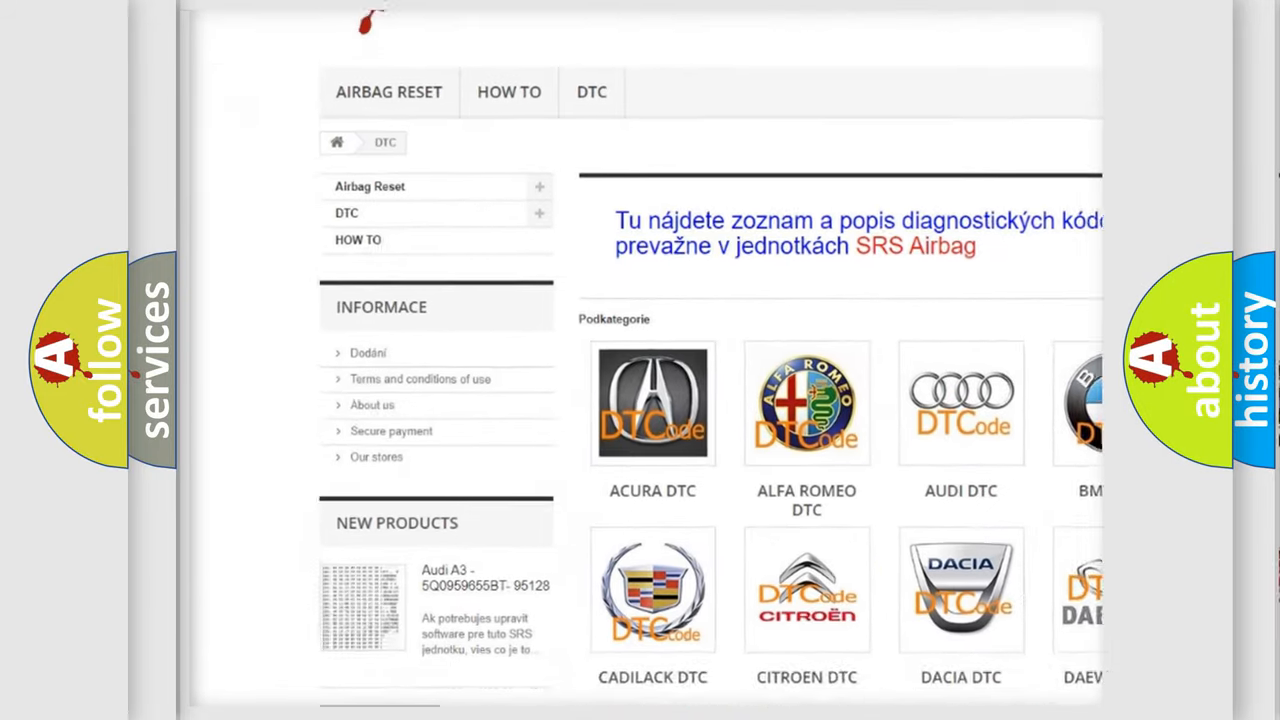
scroll(down, 3)
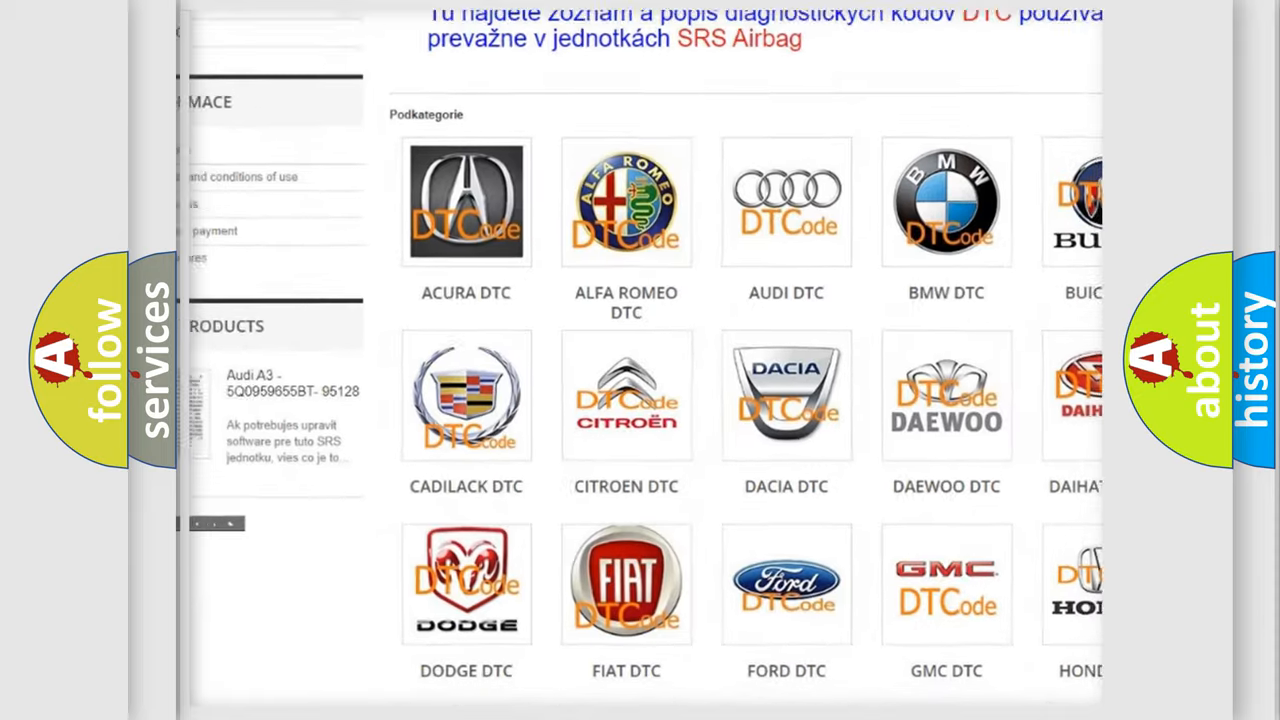
scroll(down, 3)
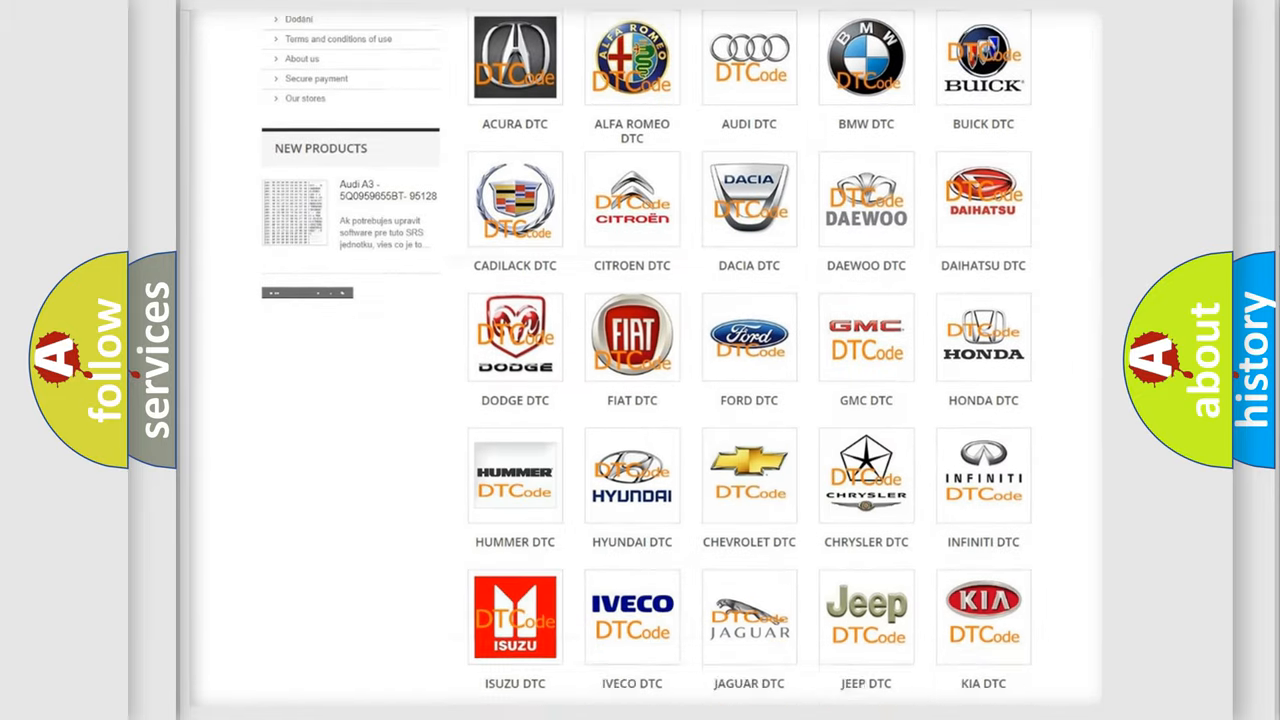
scroll(down, 3)
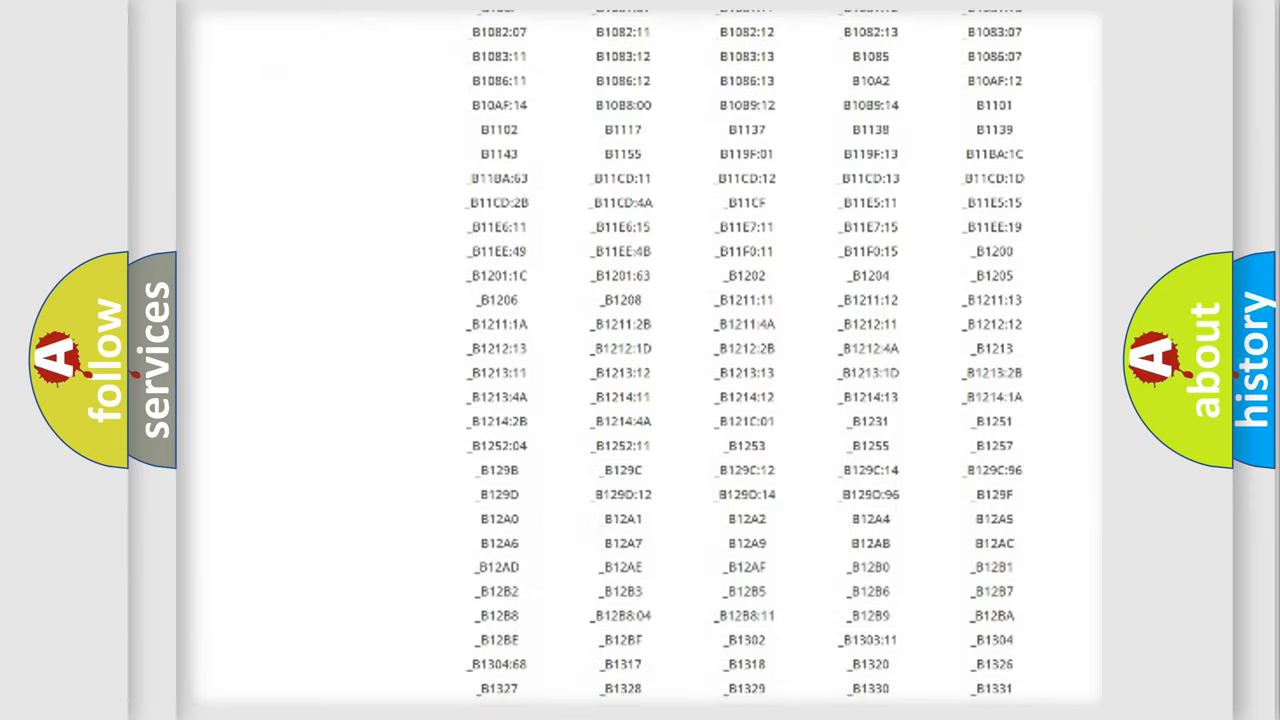
scroll(down, 3)
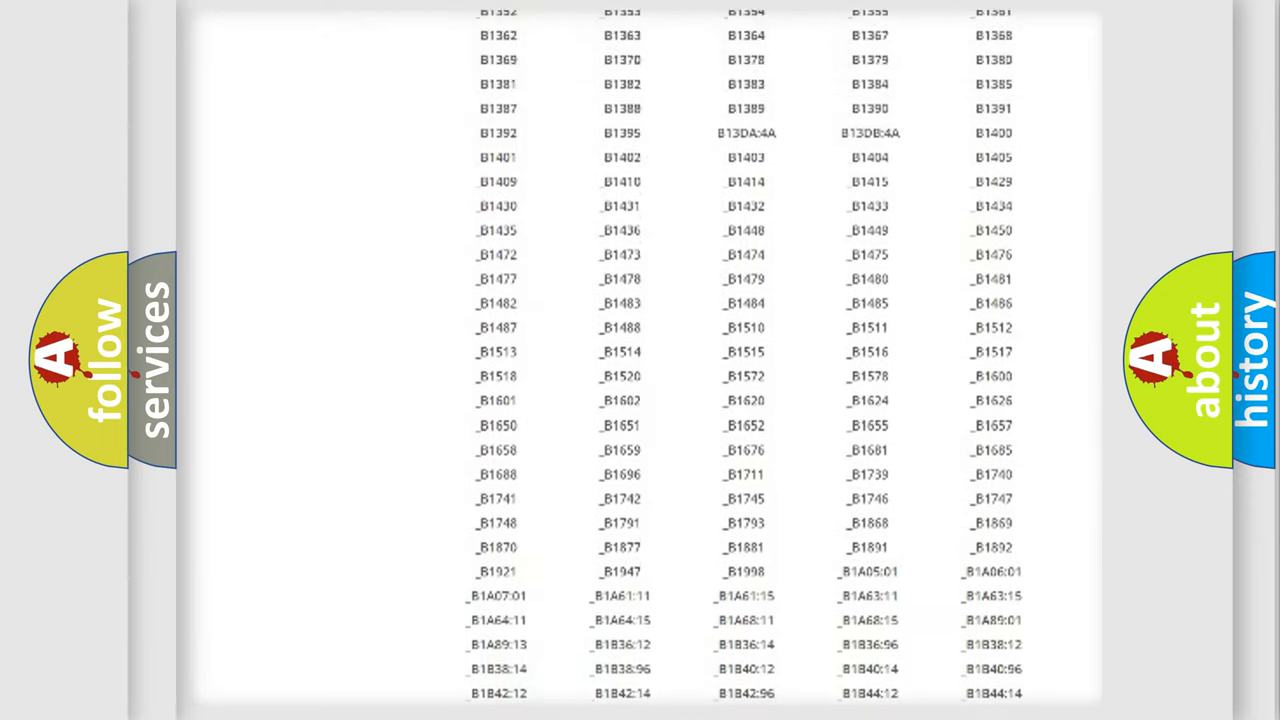